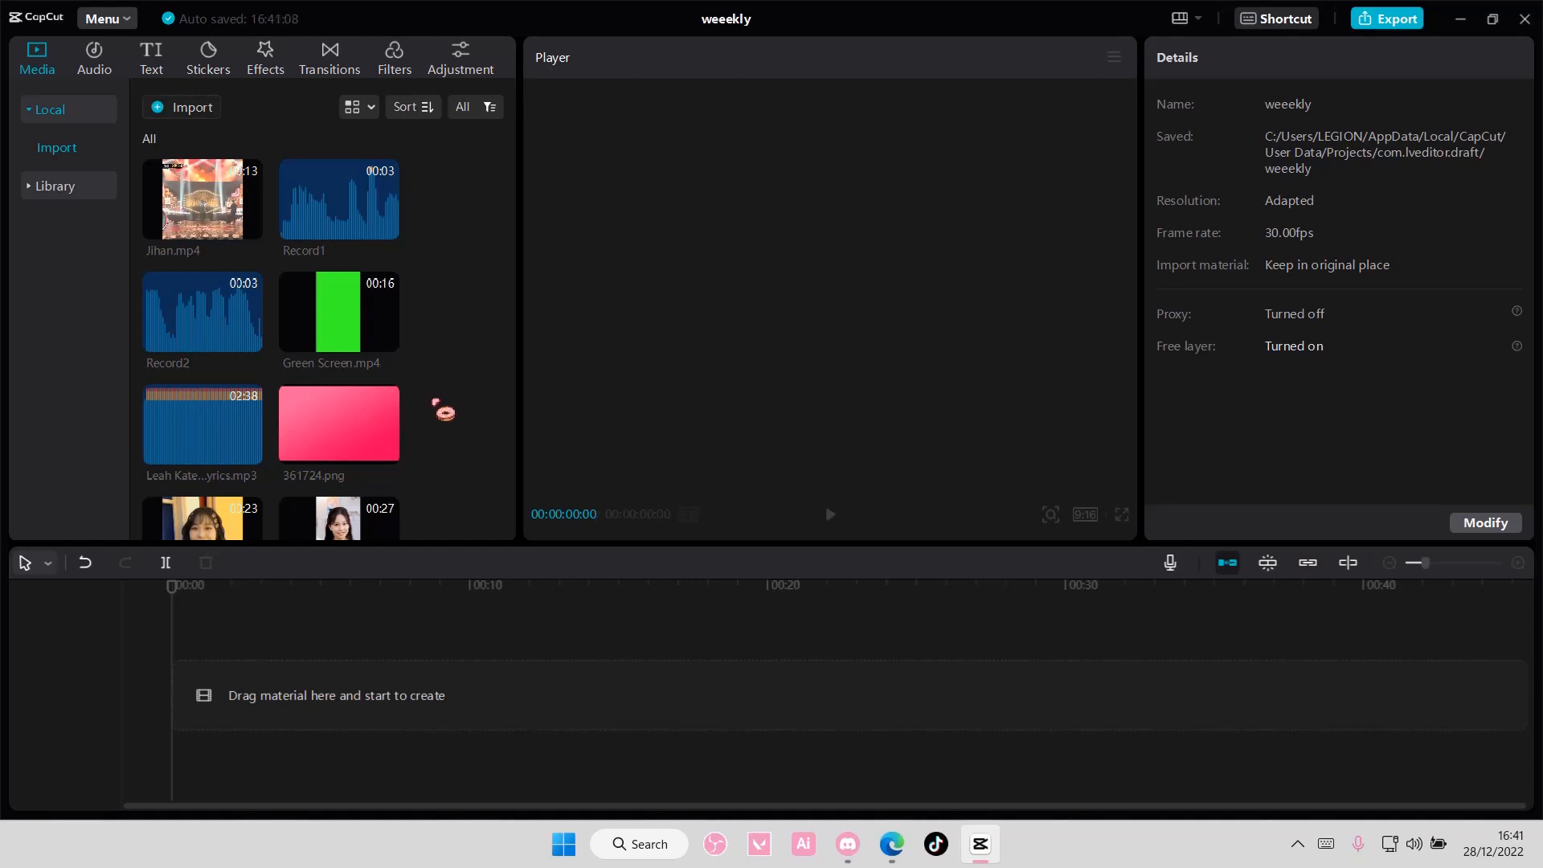
# - Scroll the Media library down to danceee.mp4 and add it to the timeline
pyautogui.scroll(-3)
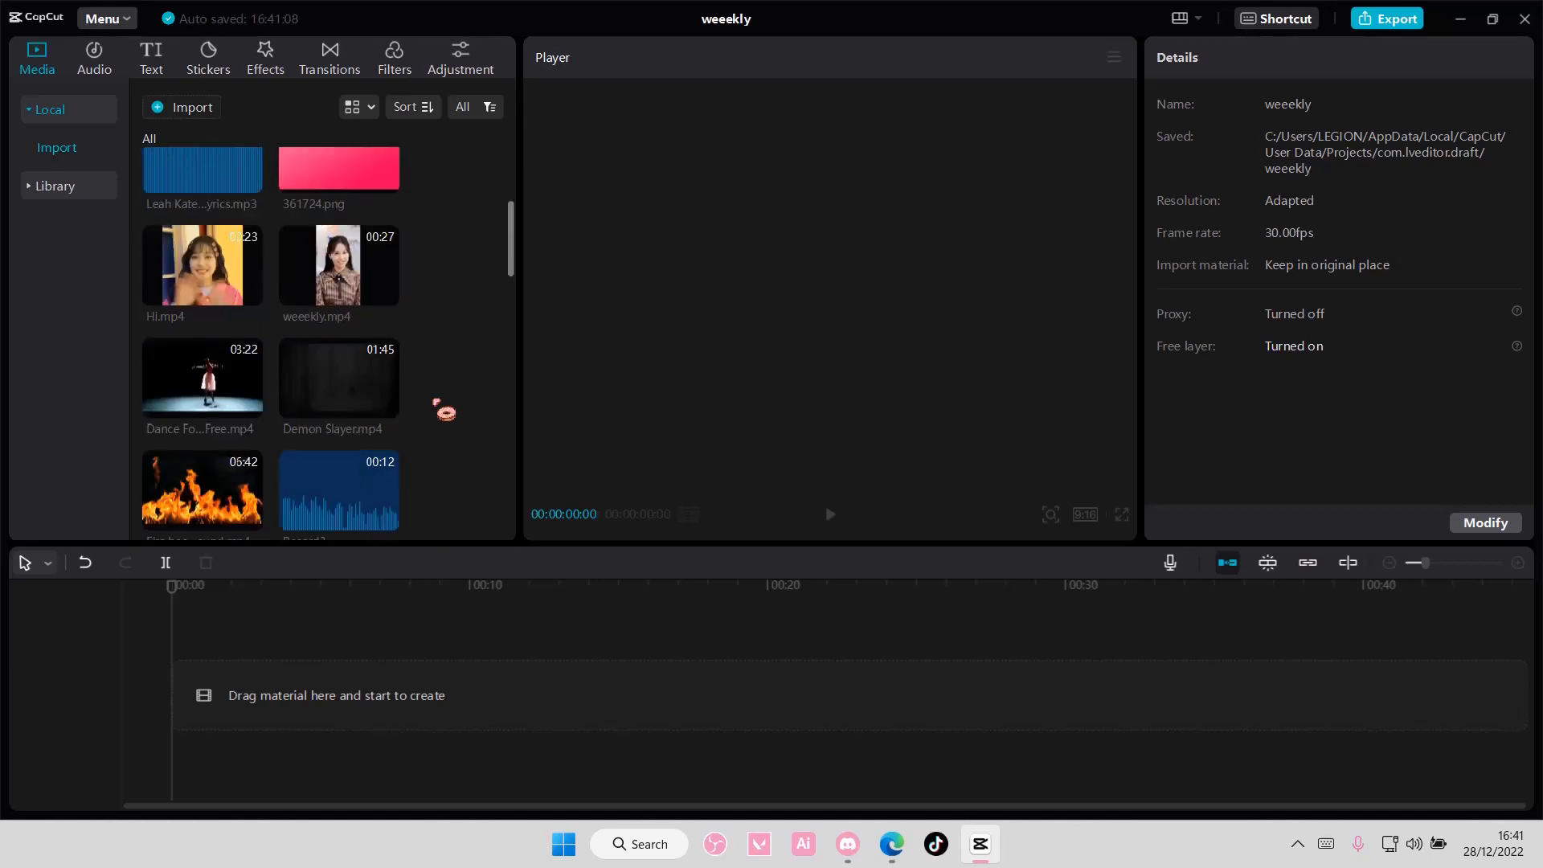
pyautogui.scroll(-3)
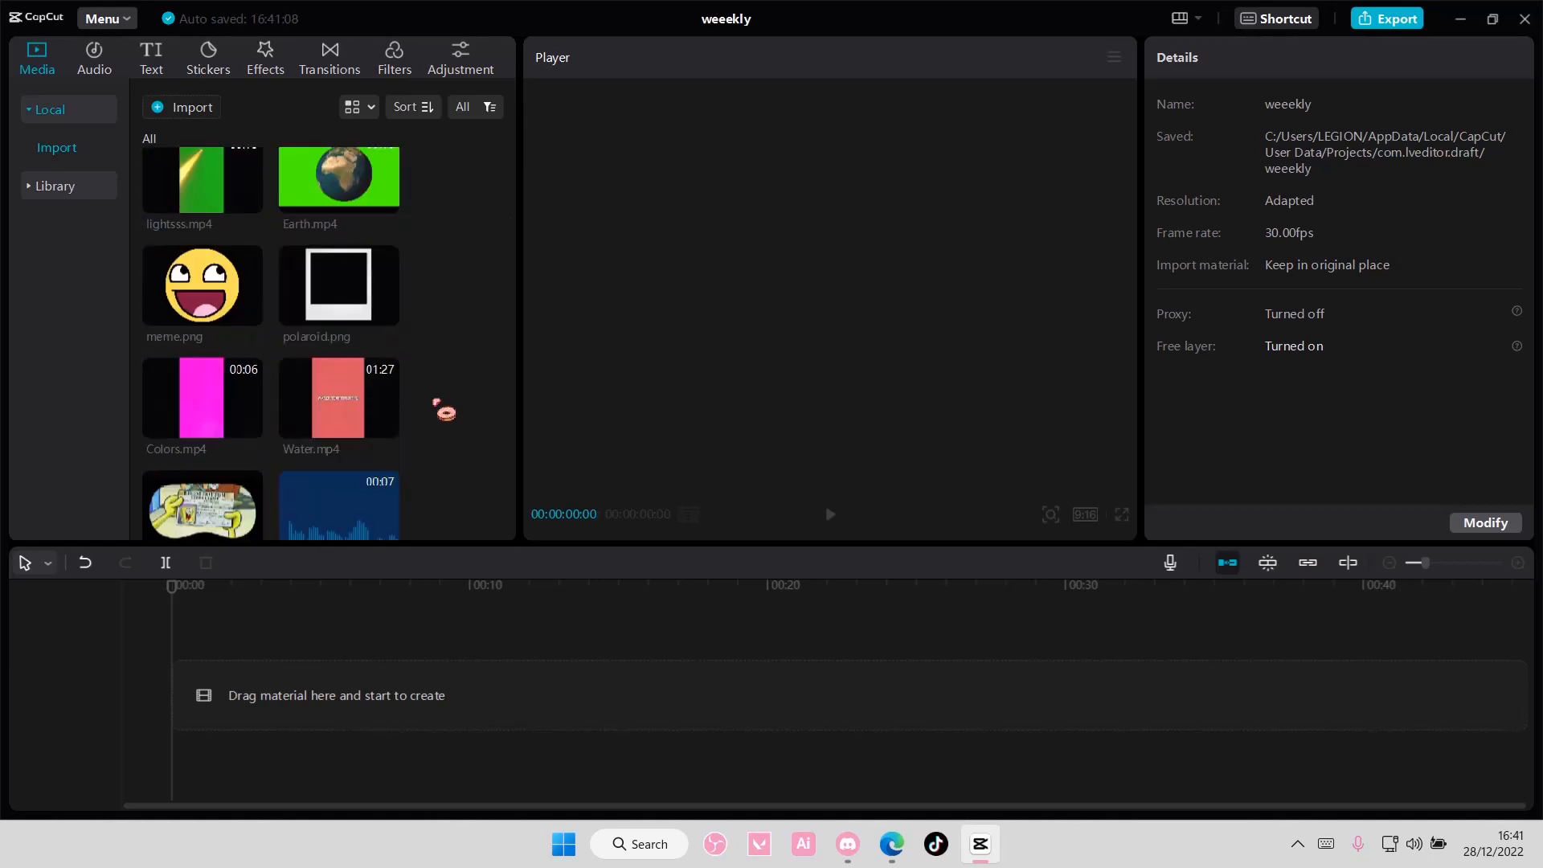
pyautogui.scroll(-3)
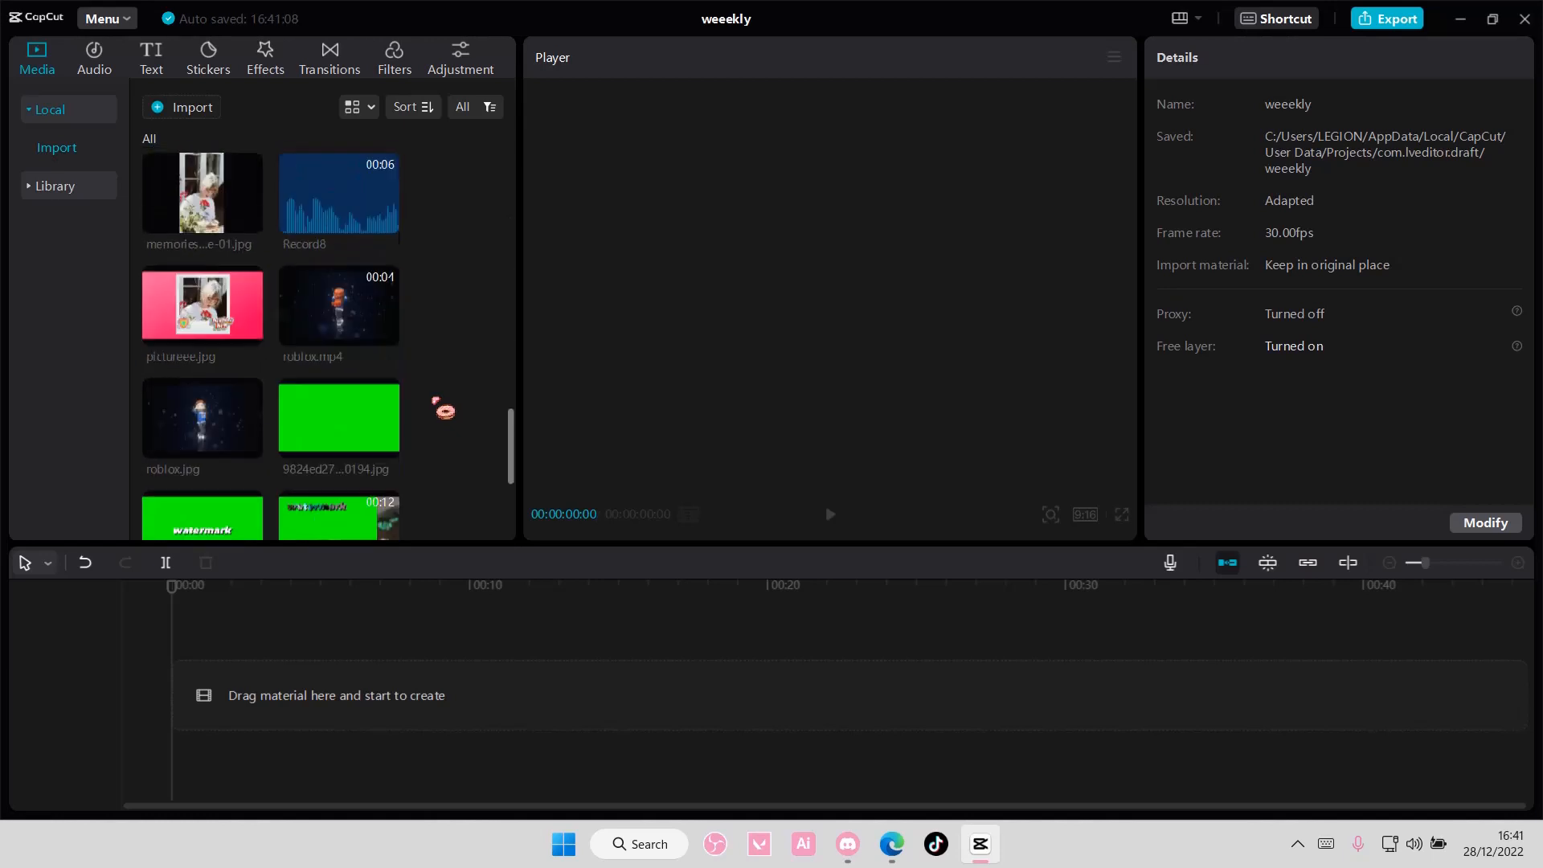
pyautogui.scroll(-3)
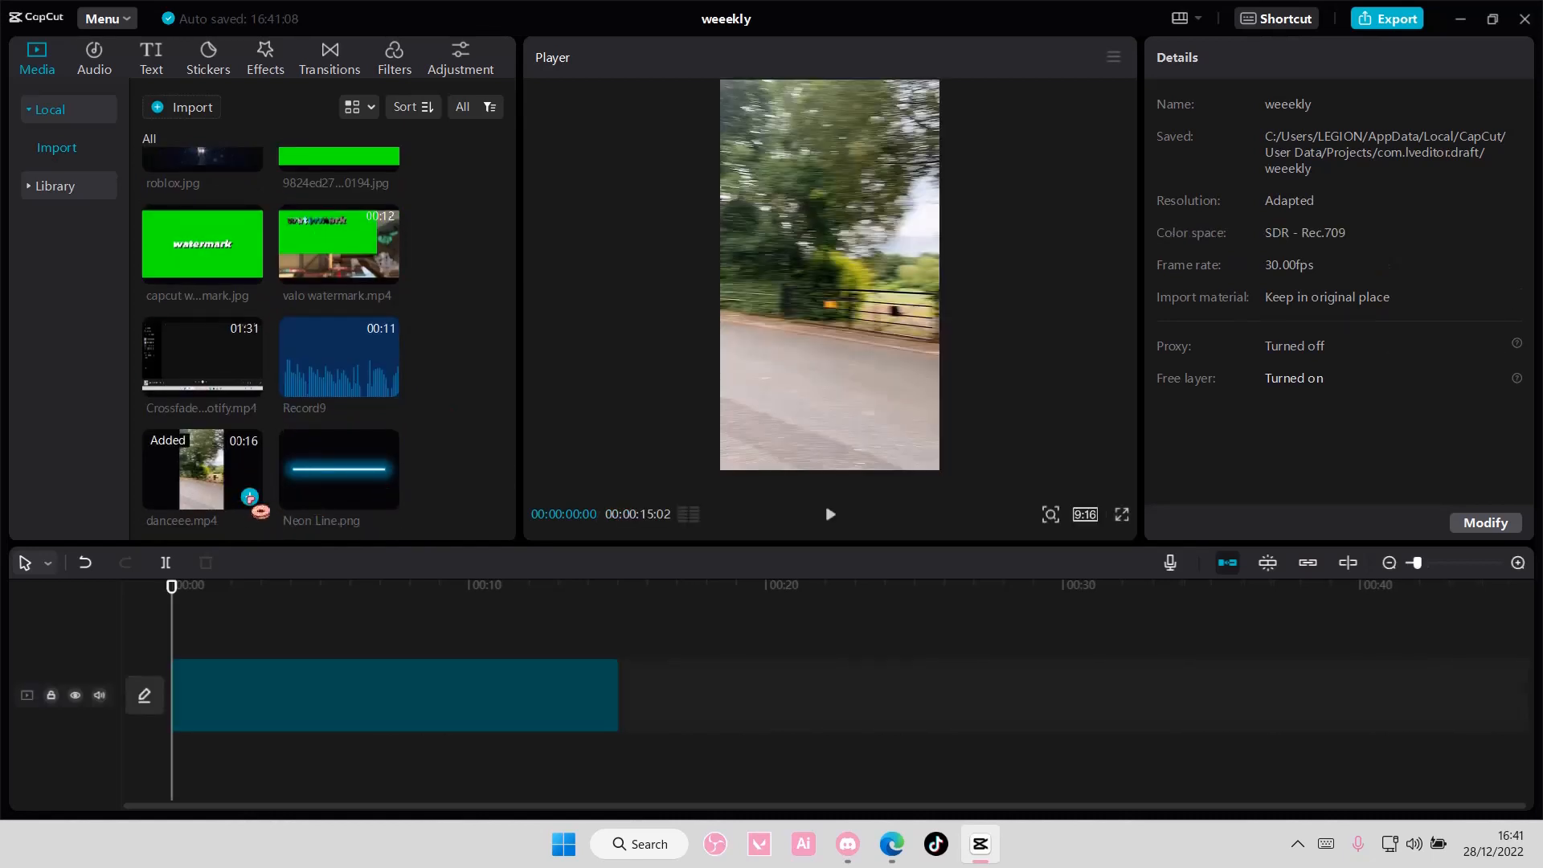
# - Select the danceee.mp4 clip and tick Stabilize in its Video > Basic settings
pyautogui.click(394, 694)
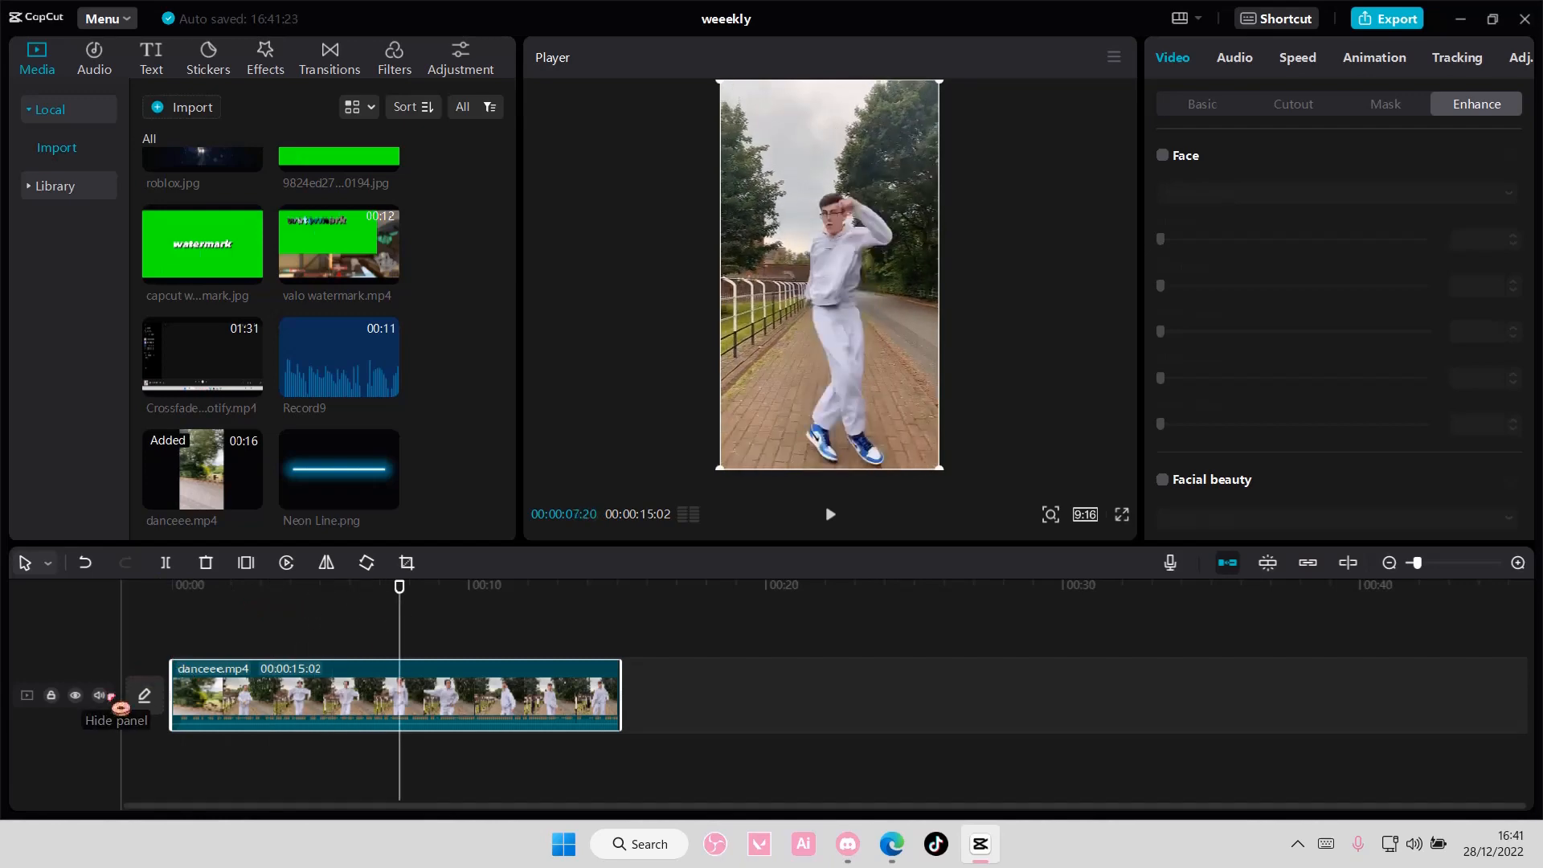
pyautogui.click(98, 694)
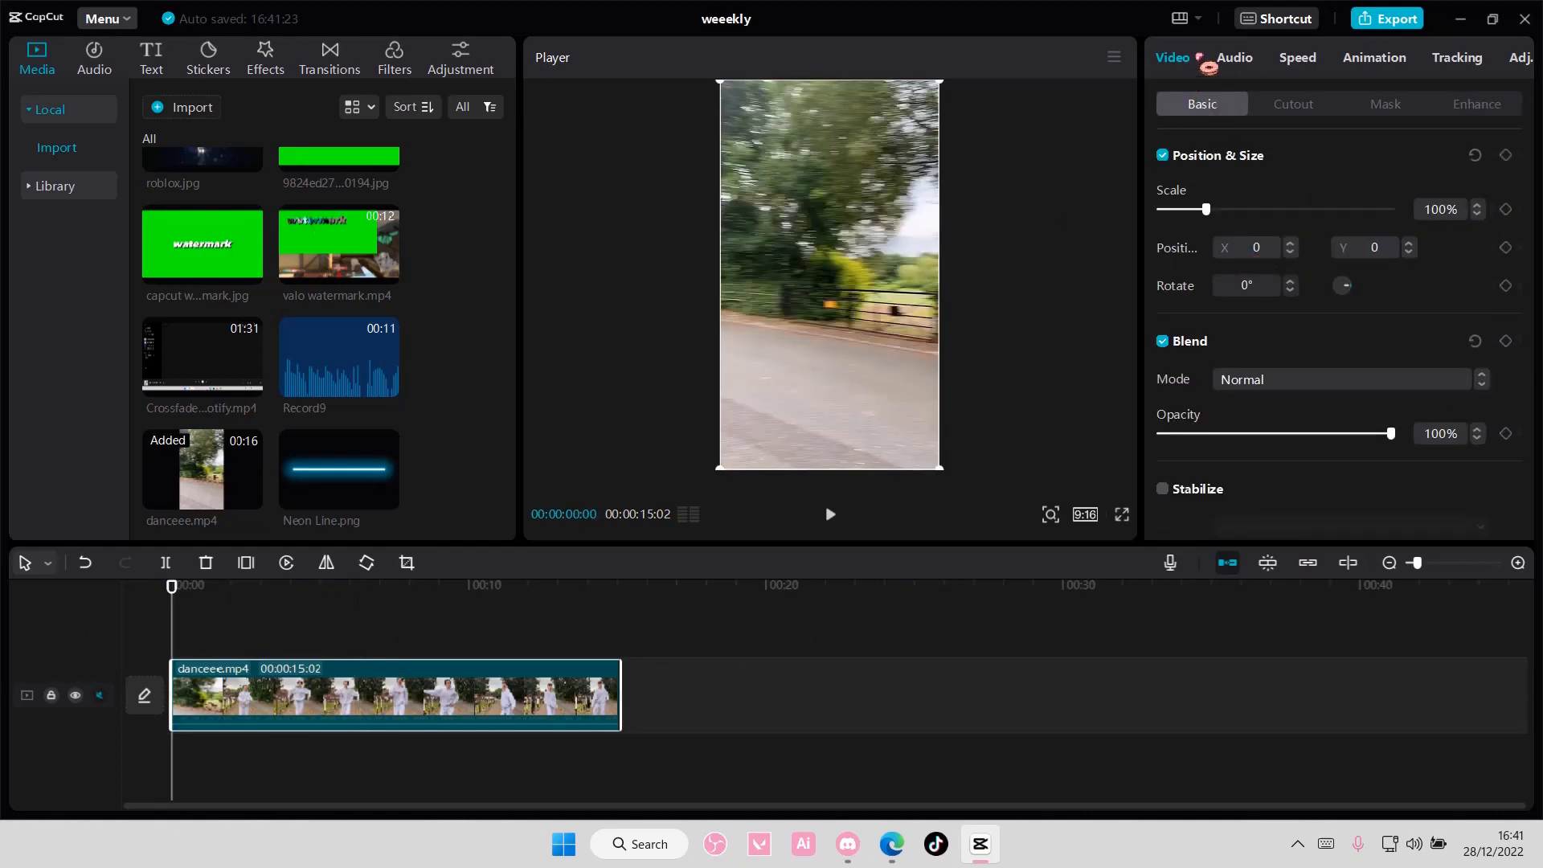
pyautogui.scroll(-3)
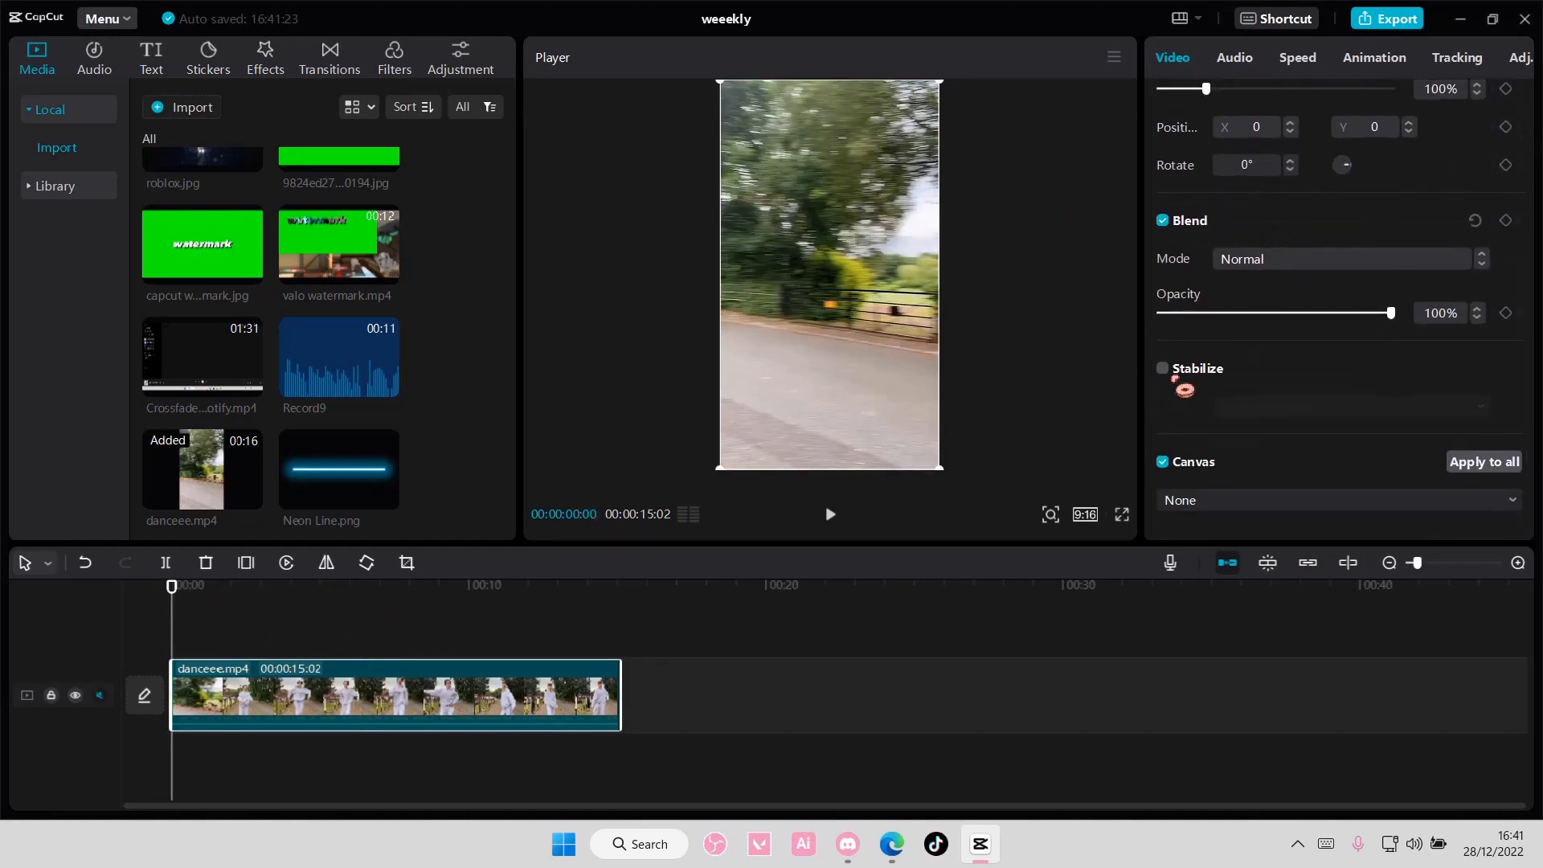
pyautogui.moveTo(1186, 389)
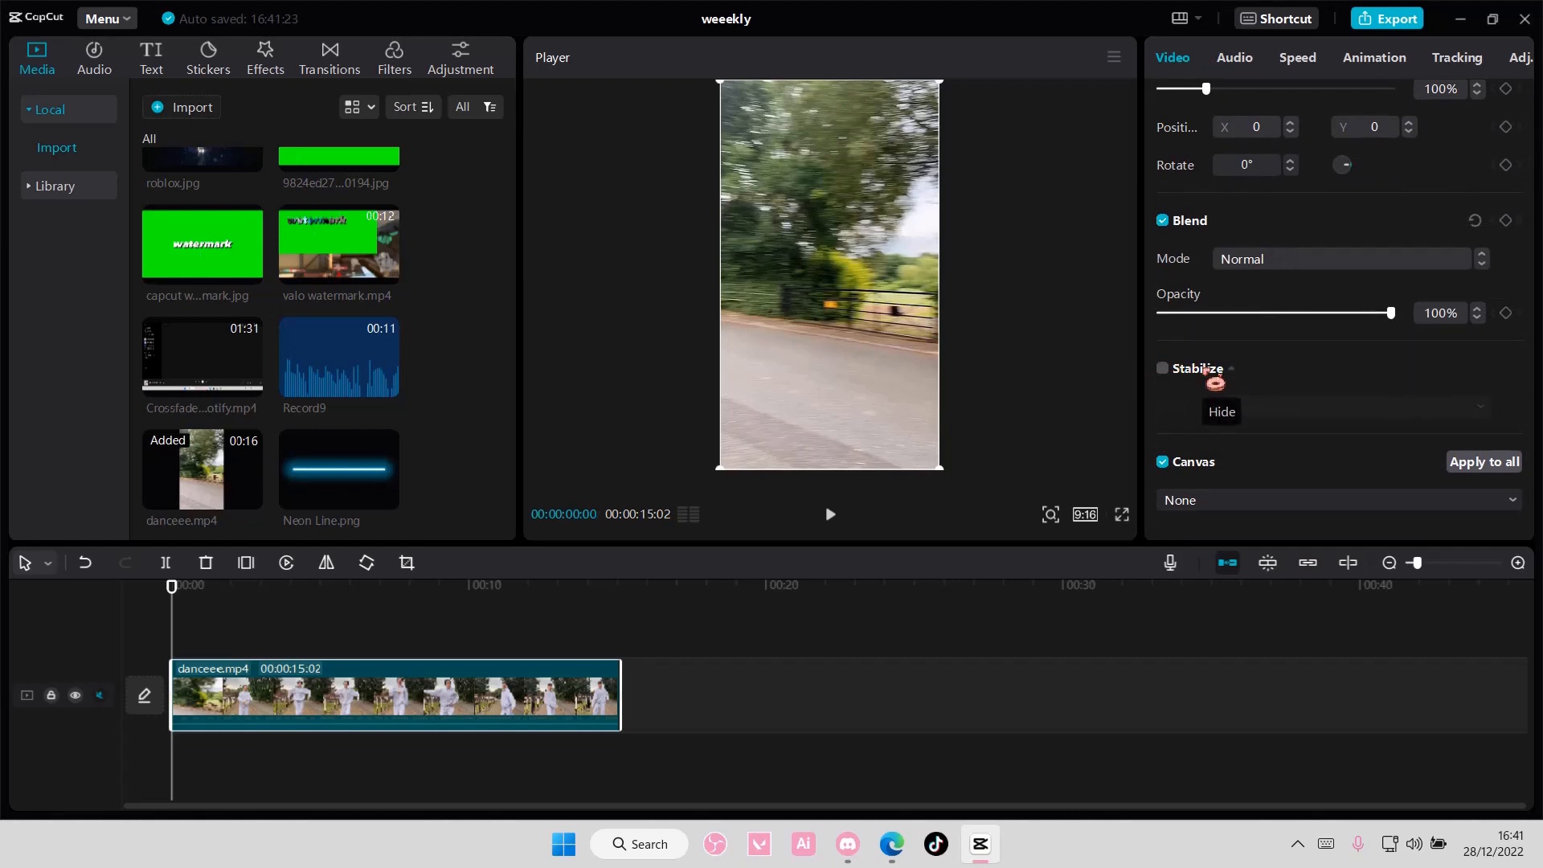
pyautogui.click(1162, 368)
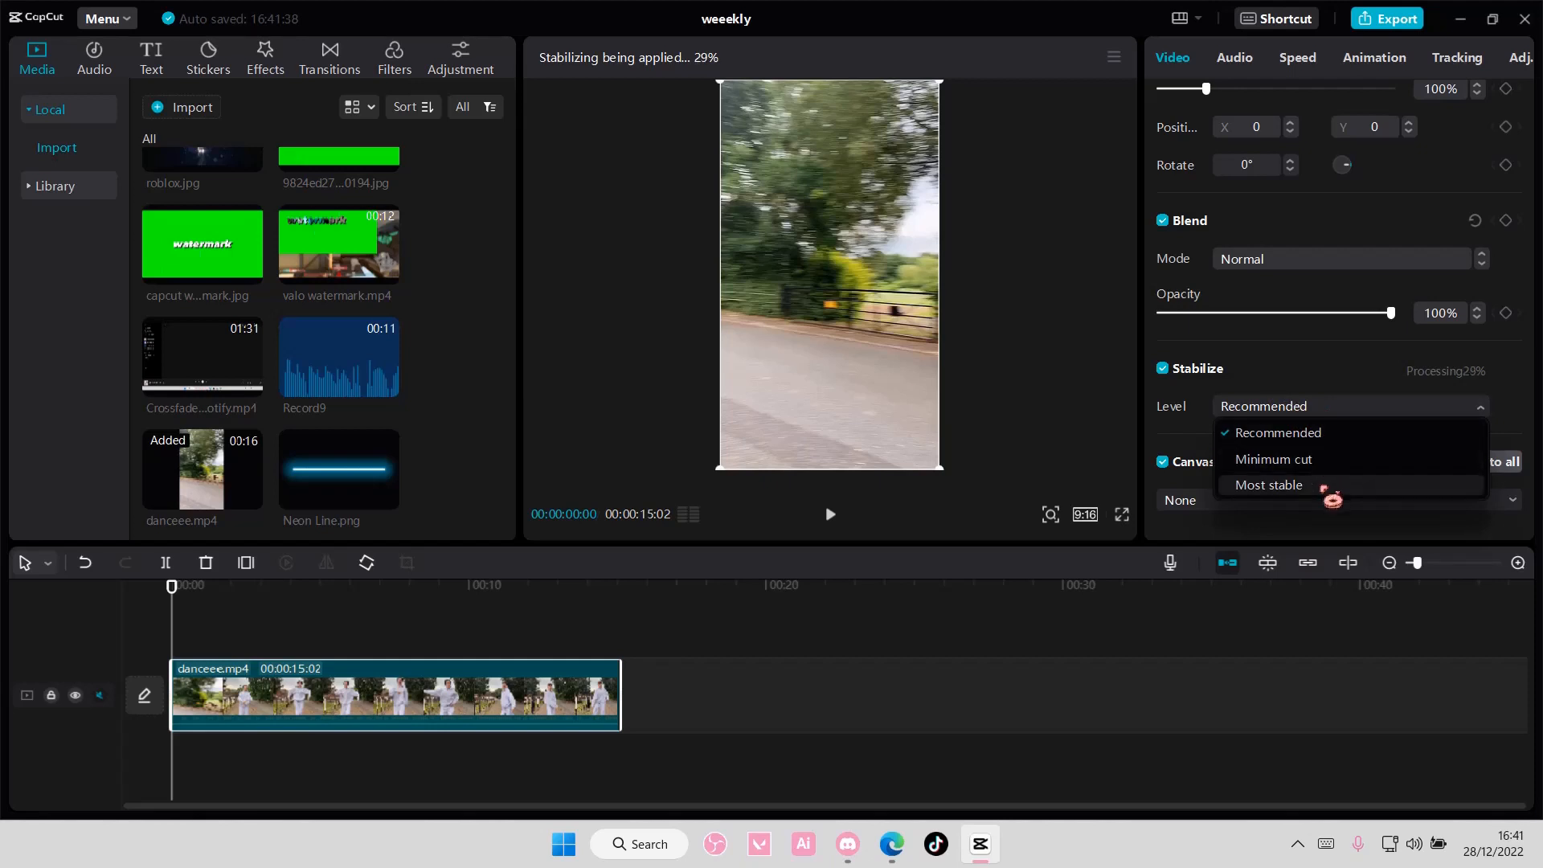
# - Set the stabilization Level to Most stable and let processing finish
pyautogui.click(1268, 484)
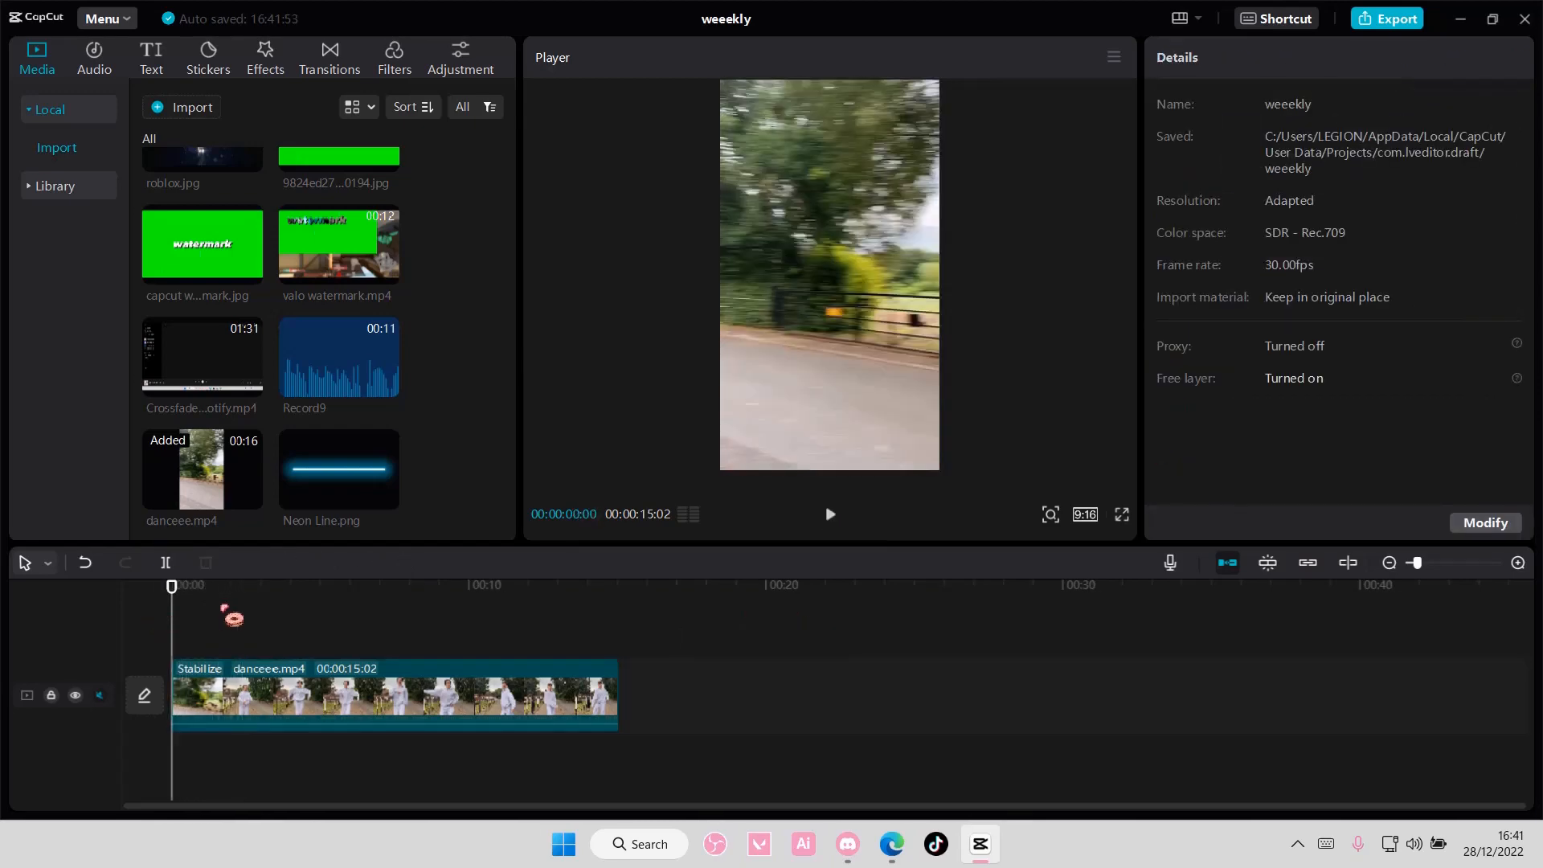
# - Play the stabilized danceee.mp4 clip in the player
pyautogui.click(830, 514)
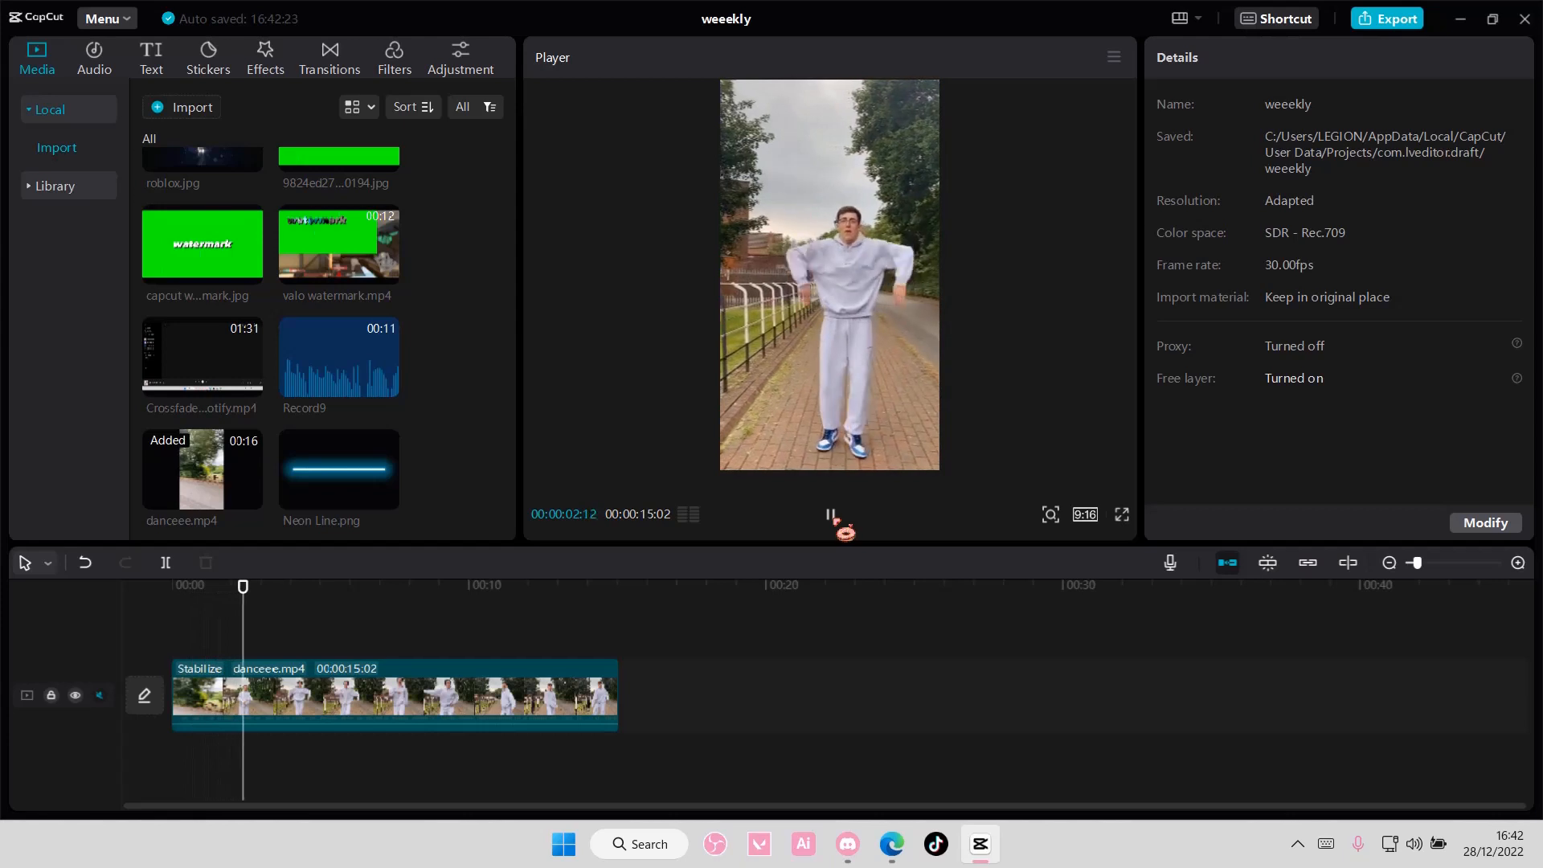
pyautogui.click(831, 521)
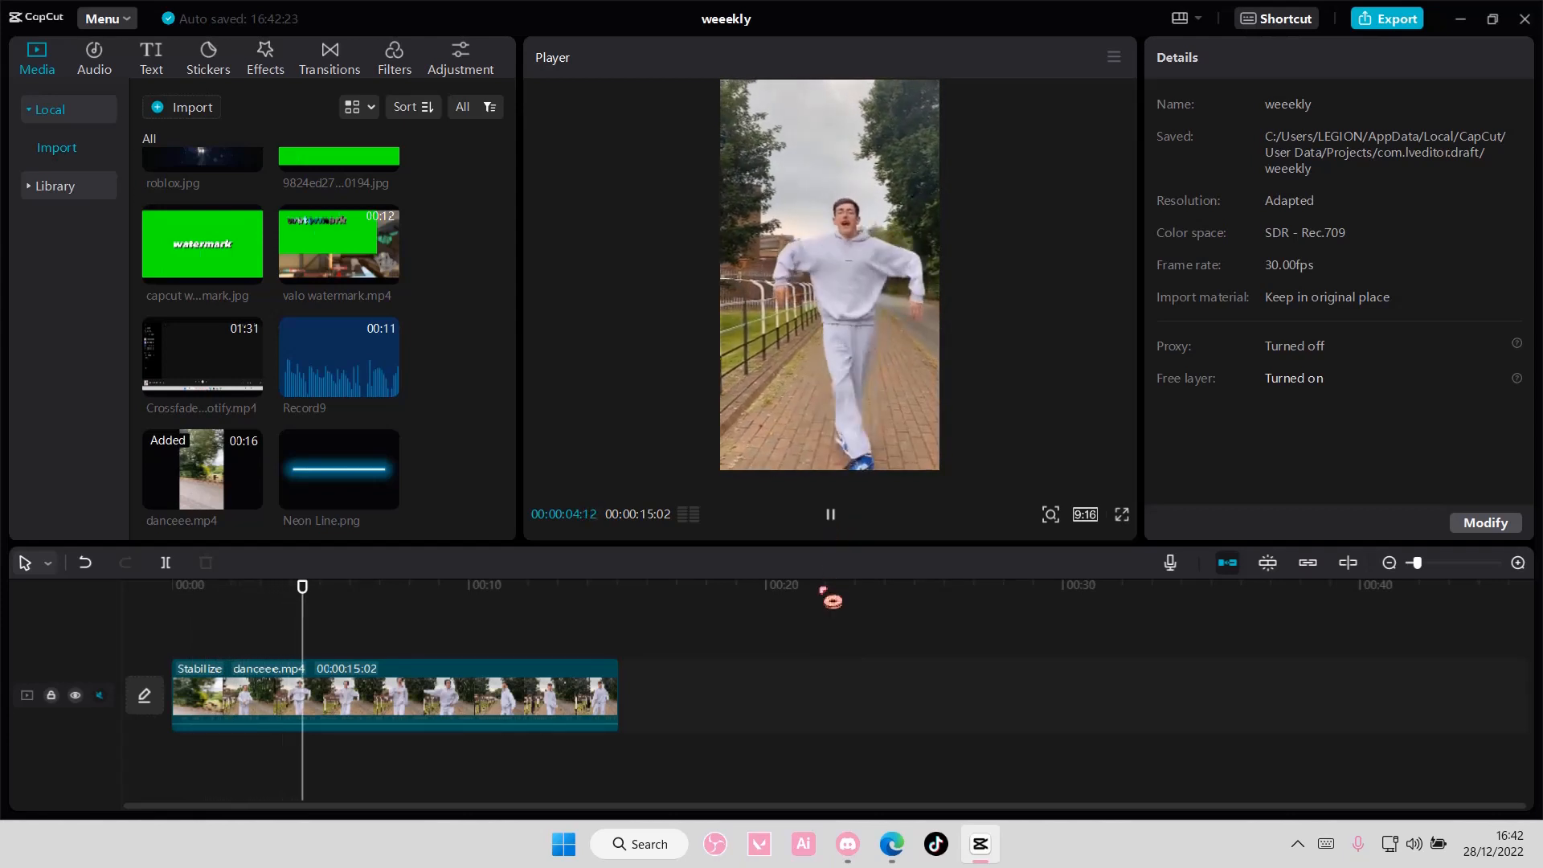